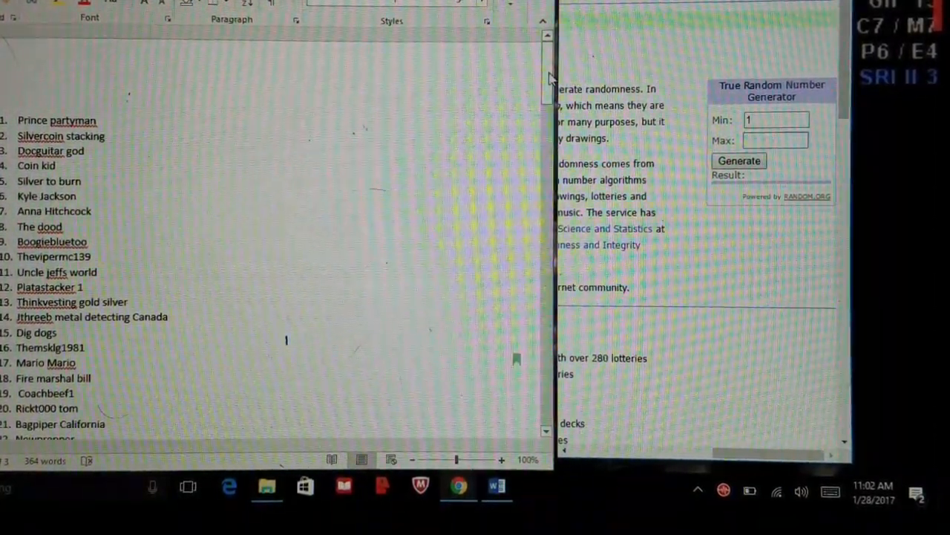
# Set the generator's Max to 123 and draw the first winner, getting 81
pyautogui.scroll(-3)
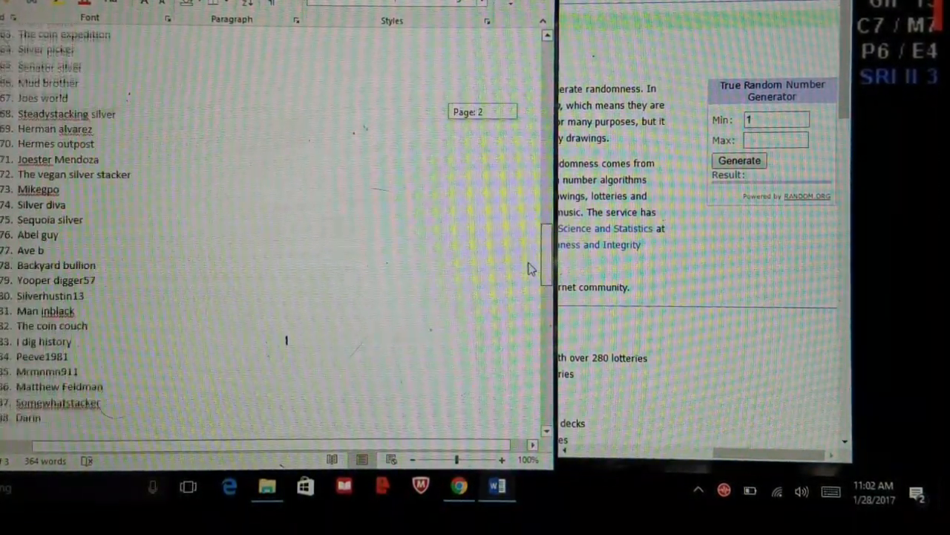
pyautogui.scroll(-3)
pyautogui.write('1')
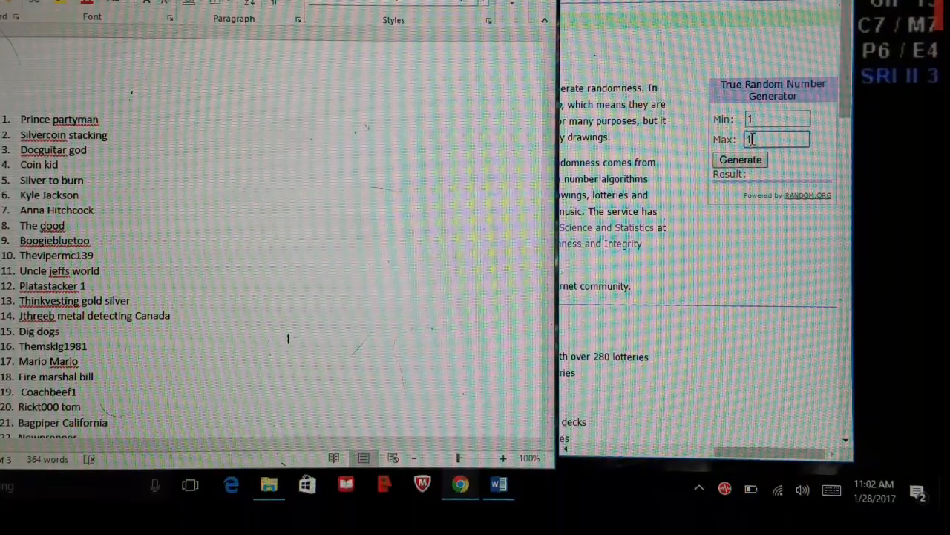
pyautogui.write('23')
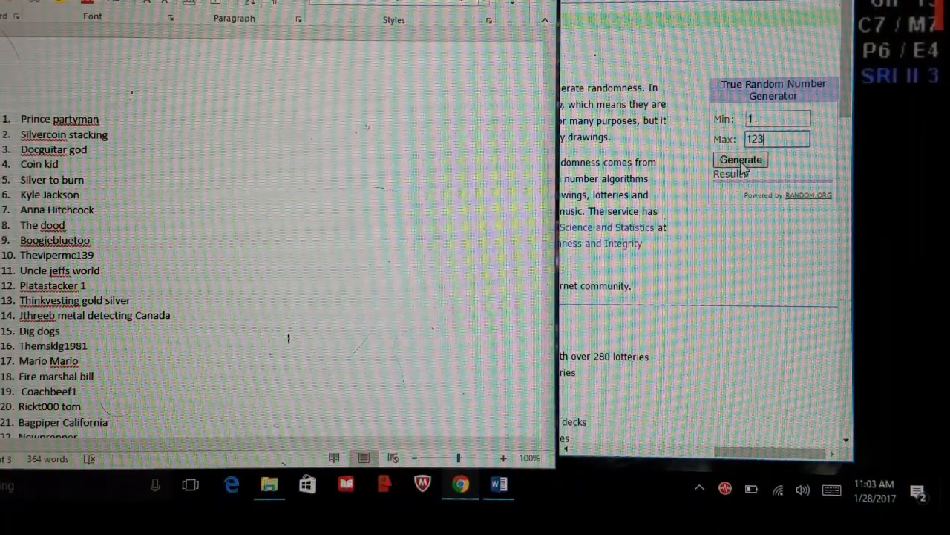
pyautogui.click(739, 159)
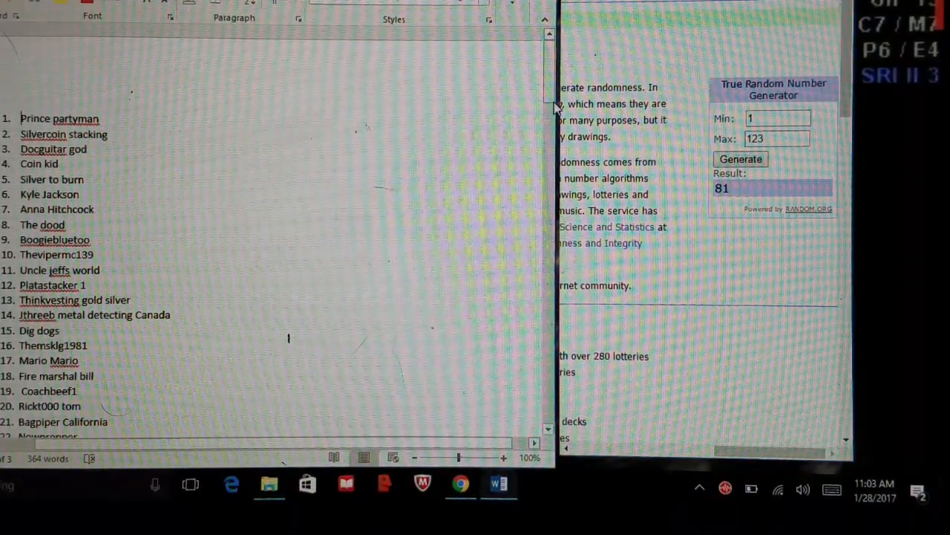
# Find entry 81 in the list and select 'Man inblack' as the first winner
pyautogui.scroll(-3)
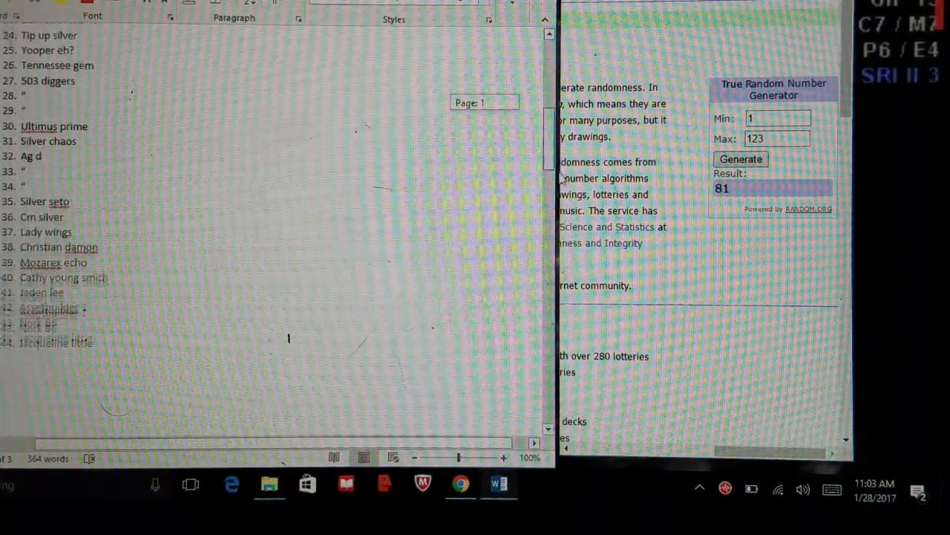
pyautogui.scroll(-3)
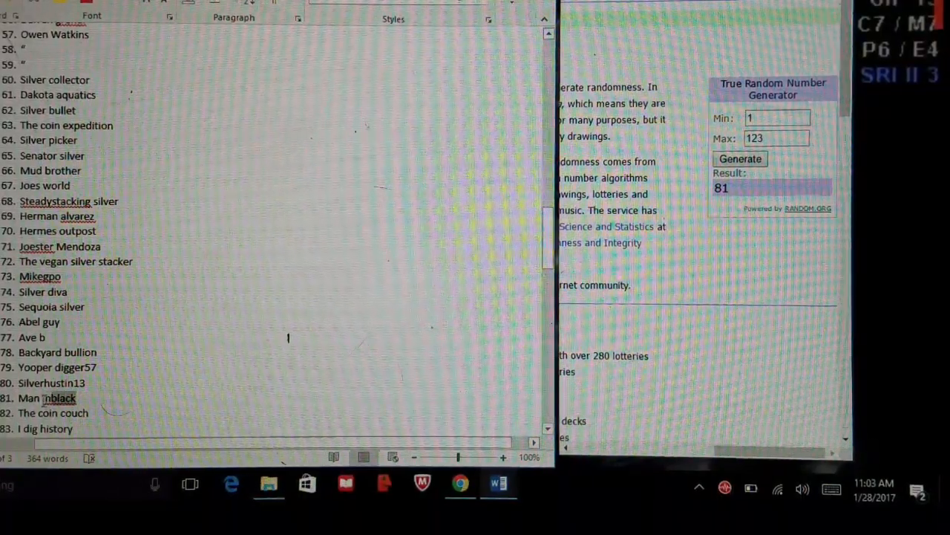
pyautogui.doubleClick(47, 398)
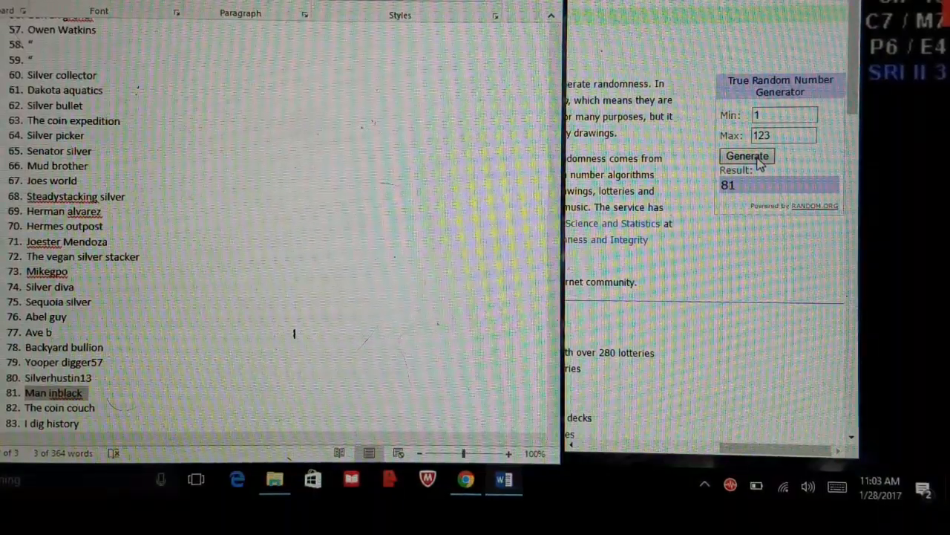
# Draw a second number, 117, and select entry 117 'Coin hunter' as the second winner
pyautogui.click(746, 156)
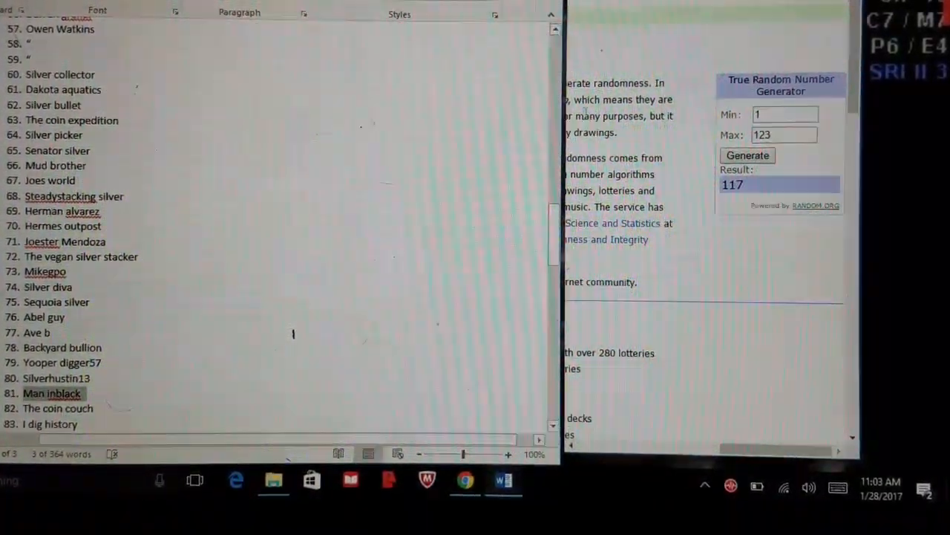
pyautogui.scroll(-3)
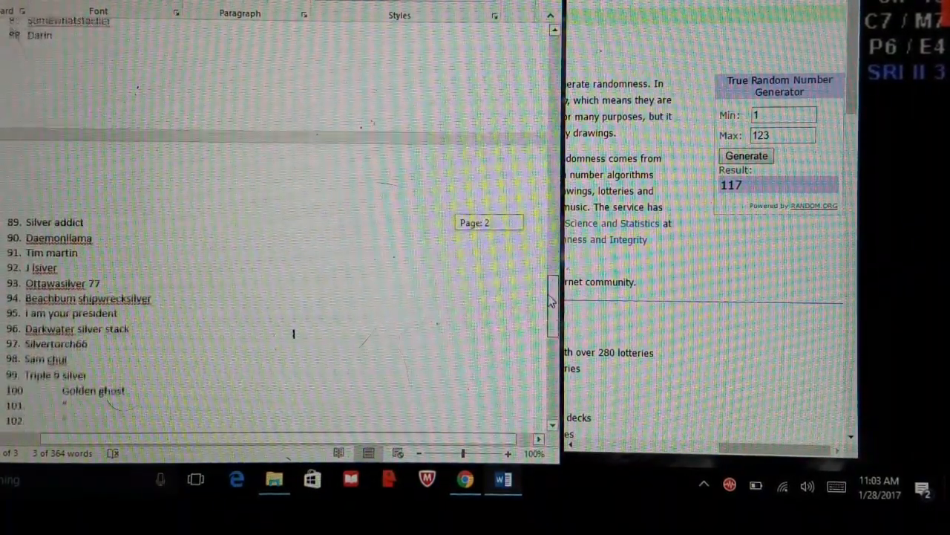
pyautogui.scroll(-3)
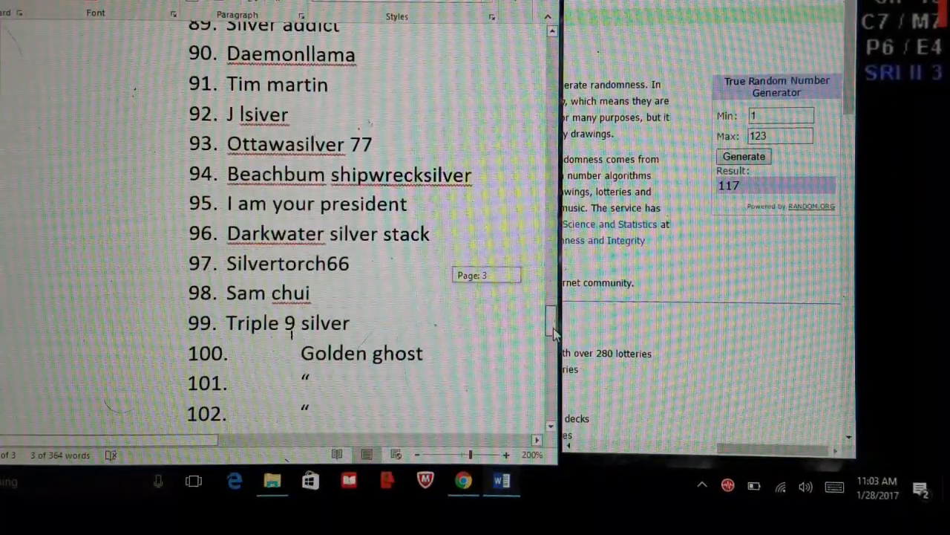
pyautogui.scroll(-3)
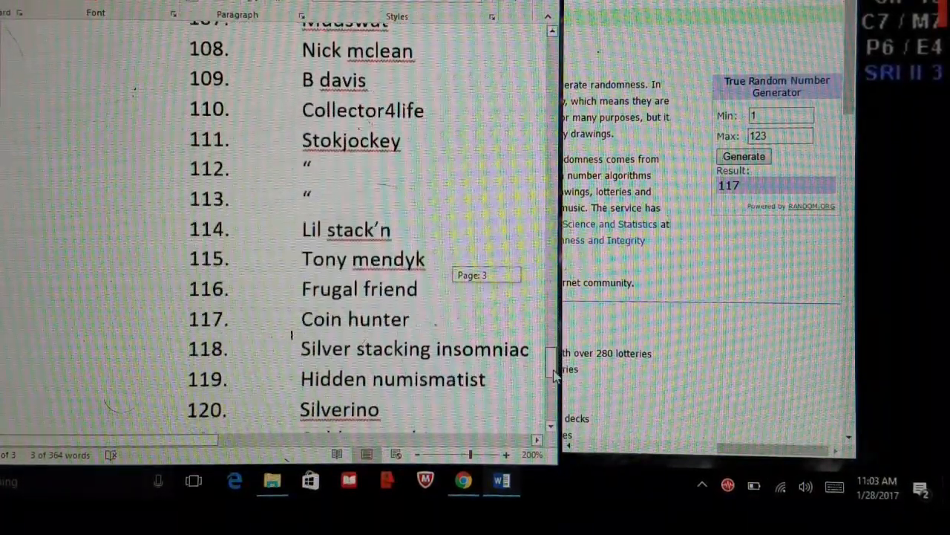
pyautogui.scroll(-3)
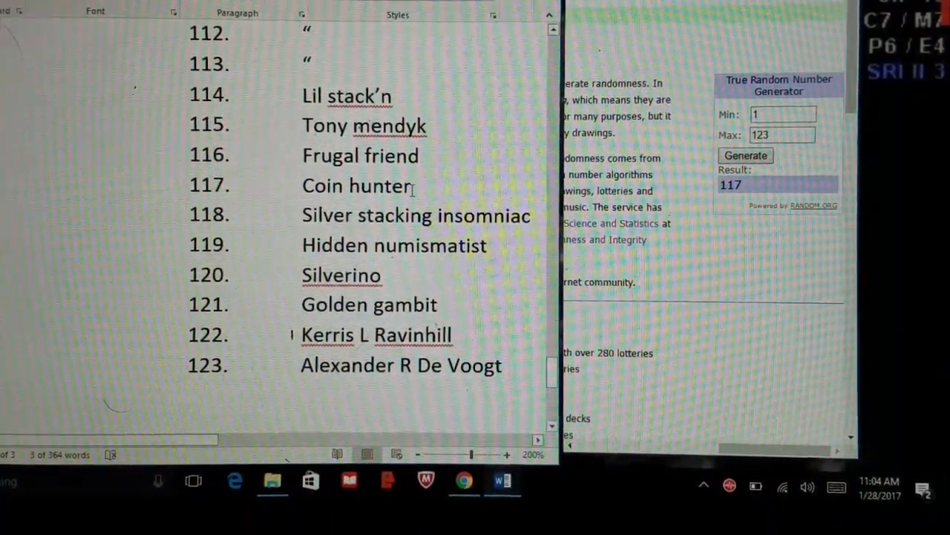
pyautogui.doubleClick(356, 184)
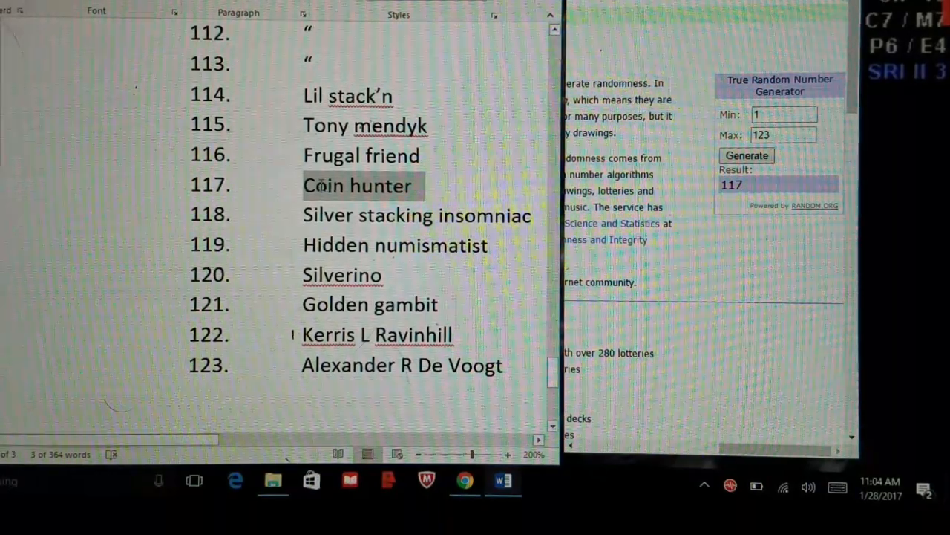